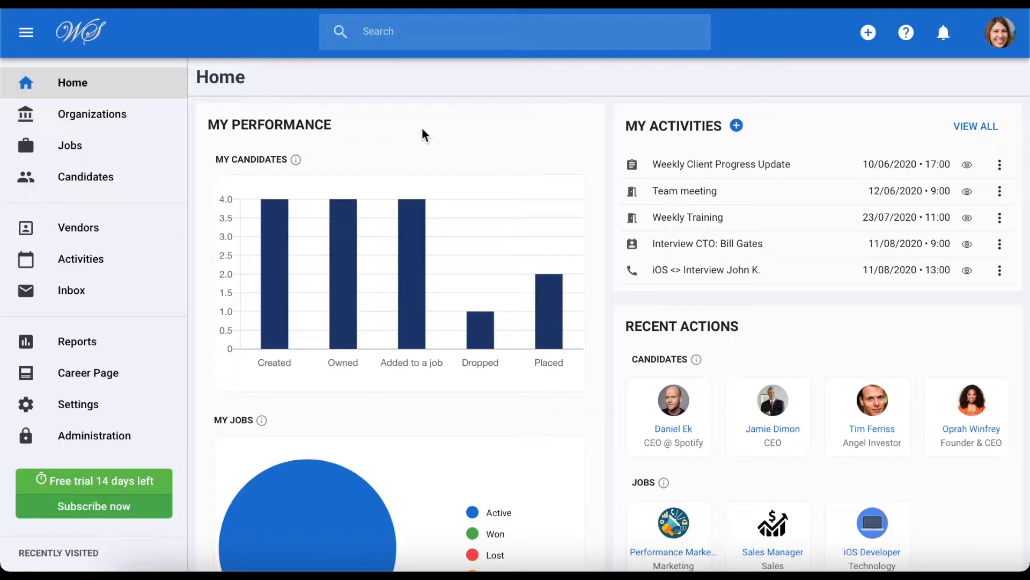
mouse_move(394, 133)
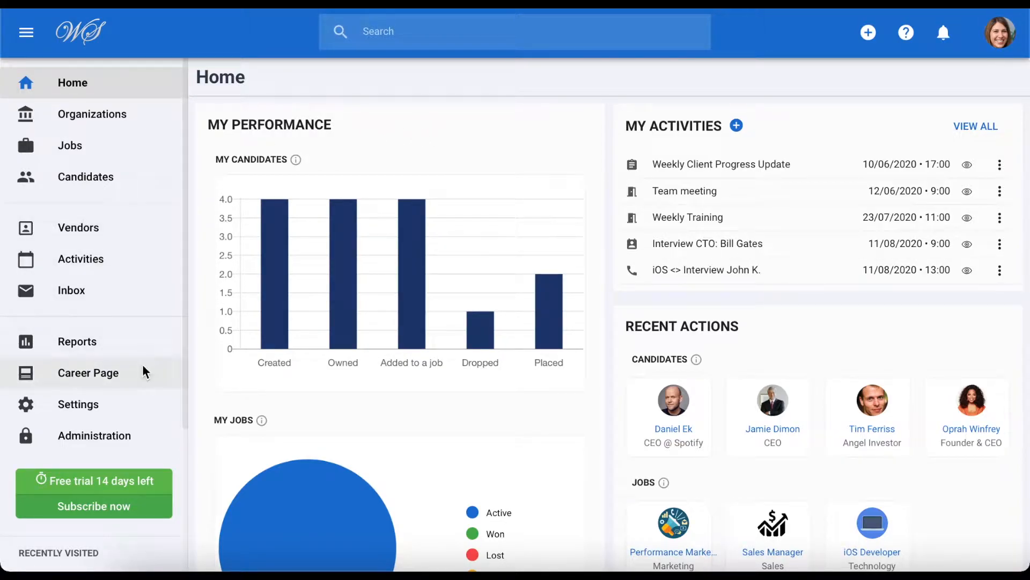
- Go to the Career Page settings from the left sidebar
click(87, 373)
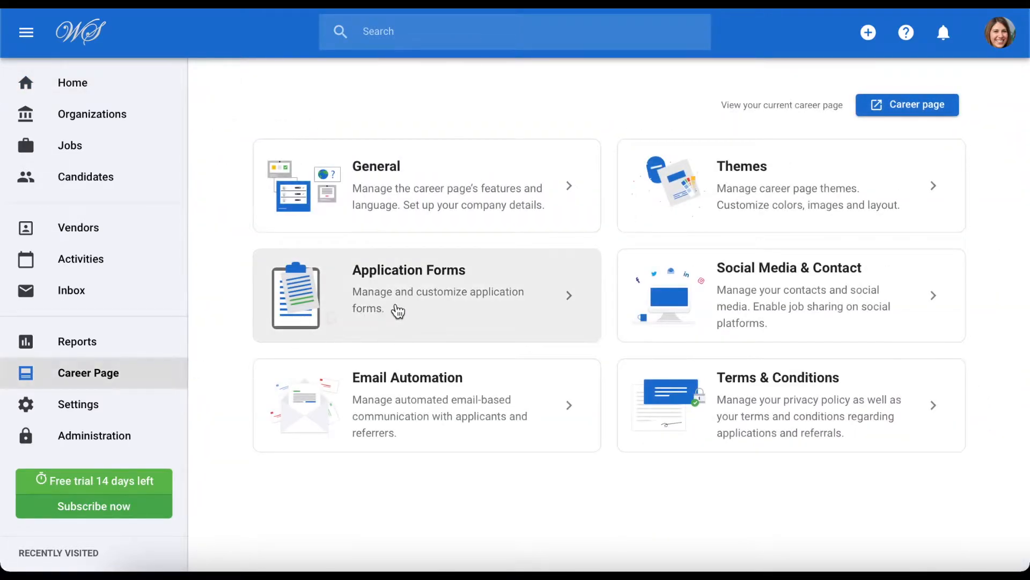
- Add a new application form named 'Marketing' under Application Forms and save it
click(426, 294)
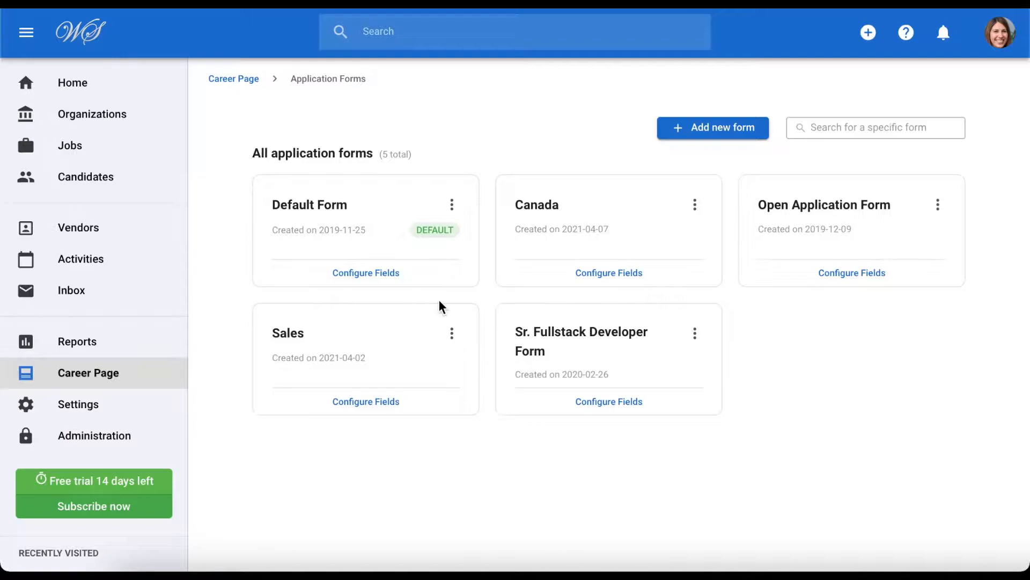
mouse_move(436, 292)
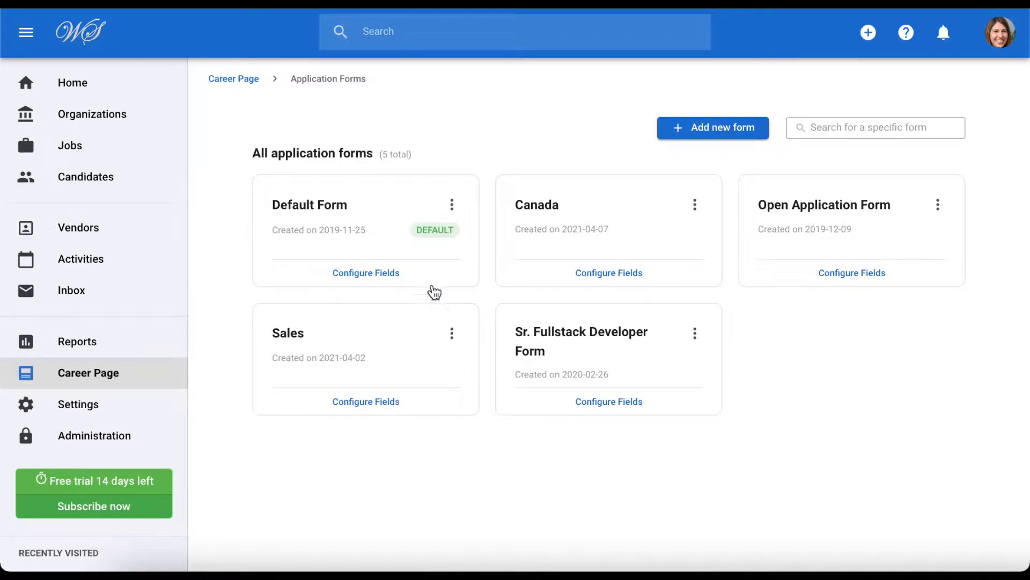
mouse_move(381, 211)
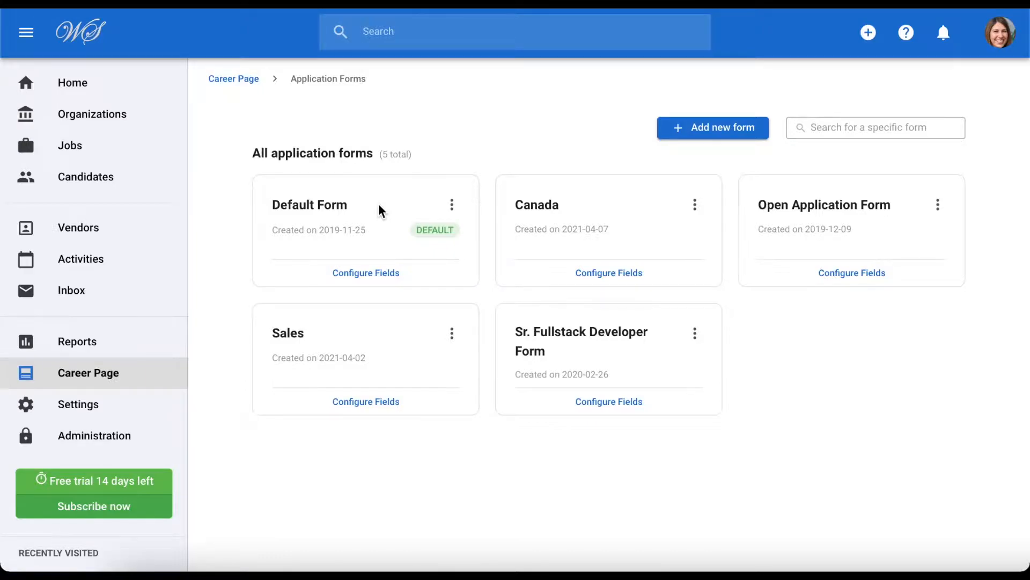
mouse_move(439, 200)
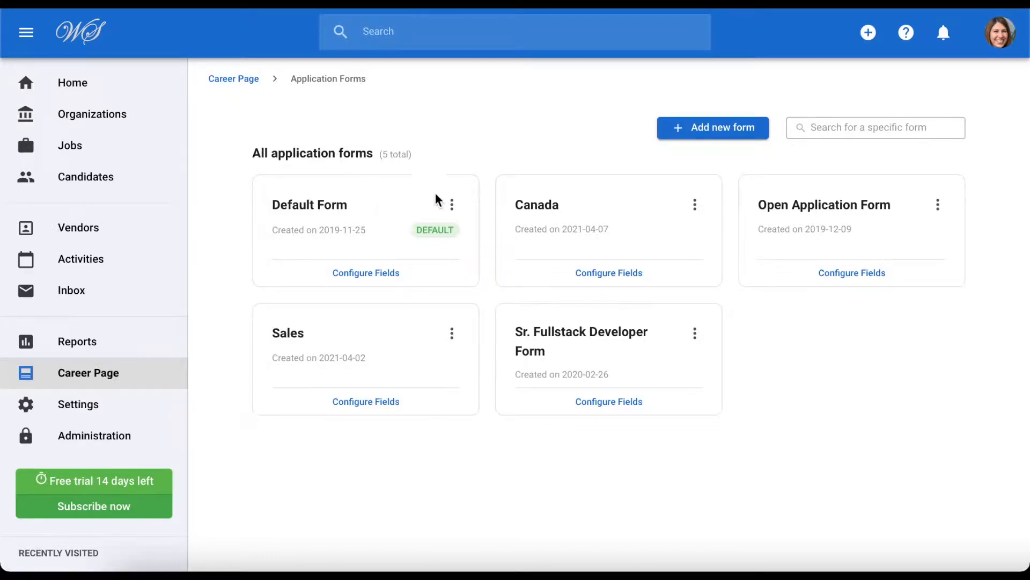
click(712, 128)
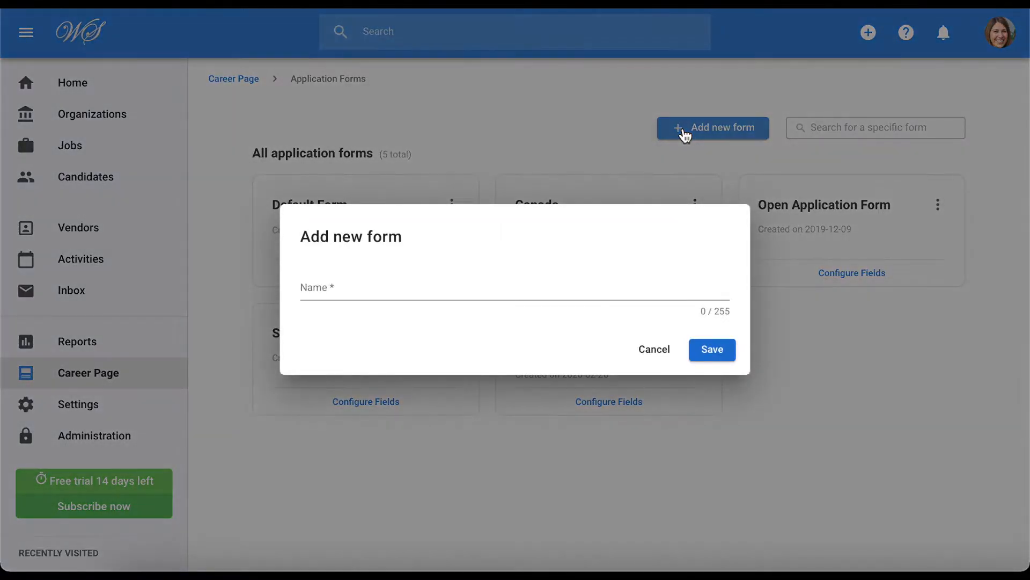
text(Marketing)
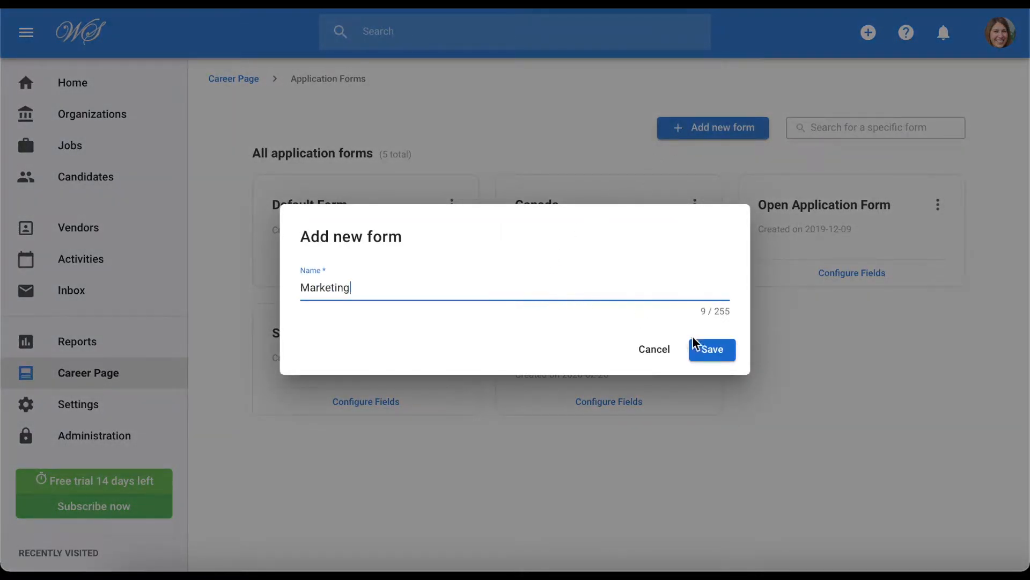
click(711, 349)
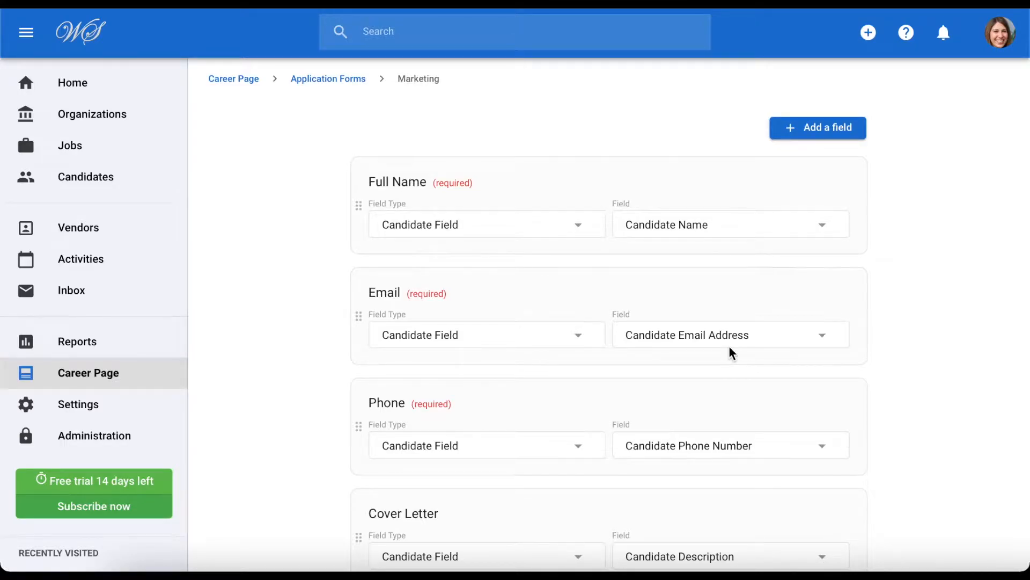
- Turn off the Required toggle on the Marketing form's Resume field
scroll(down, 3)
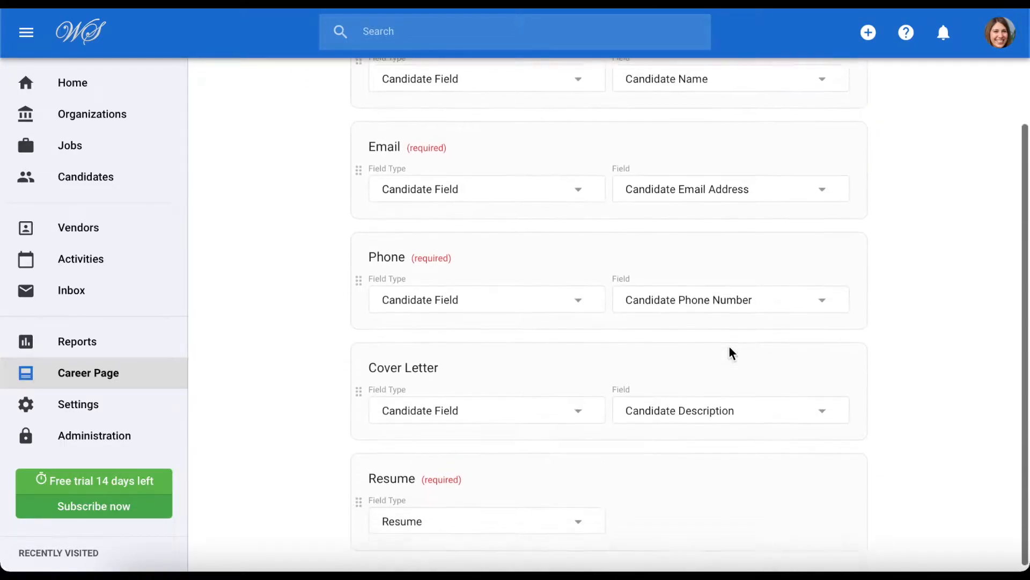
scroll(down, 3)
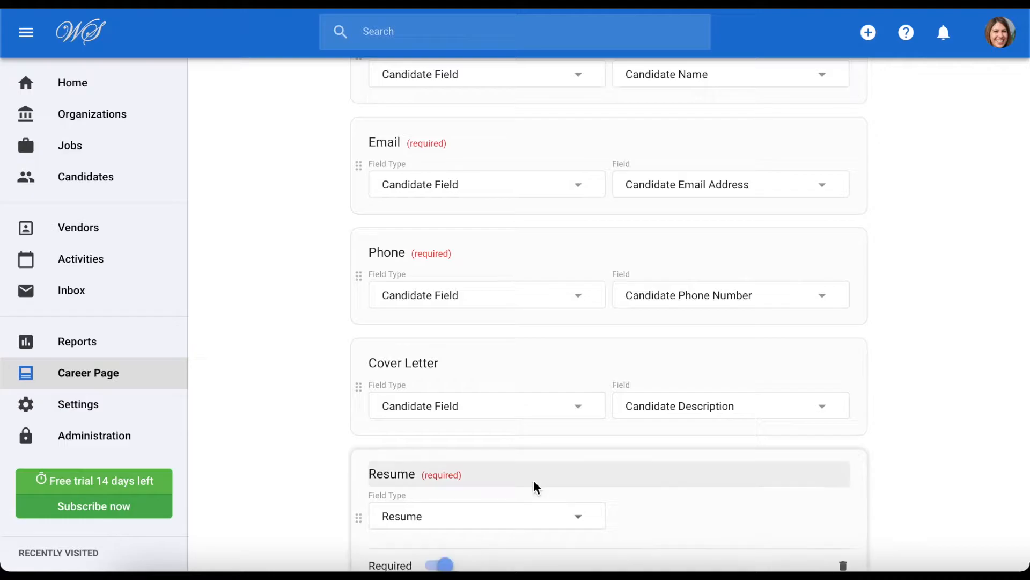
click(439, 563)
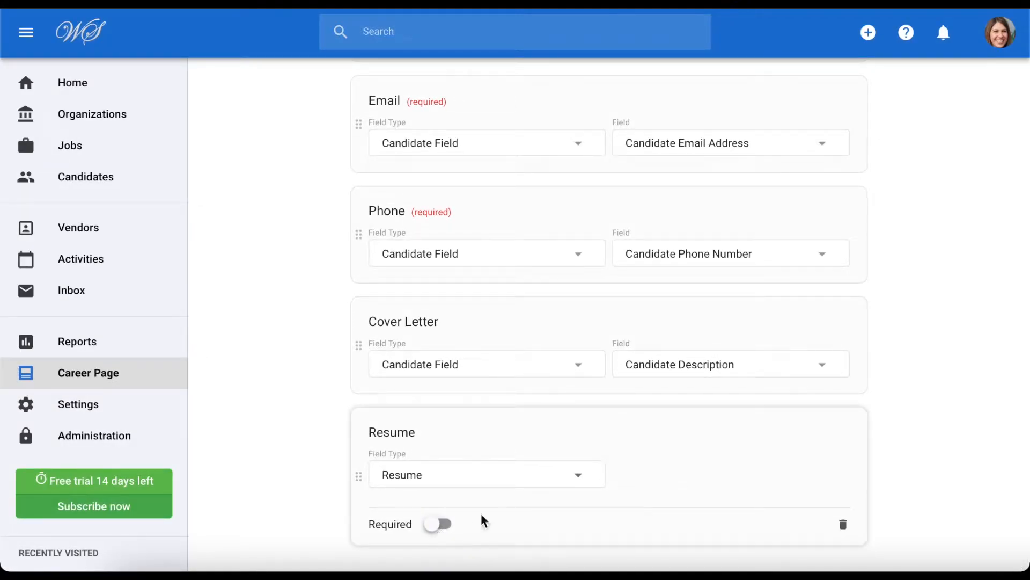
scroll(up, 3)
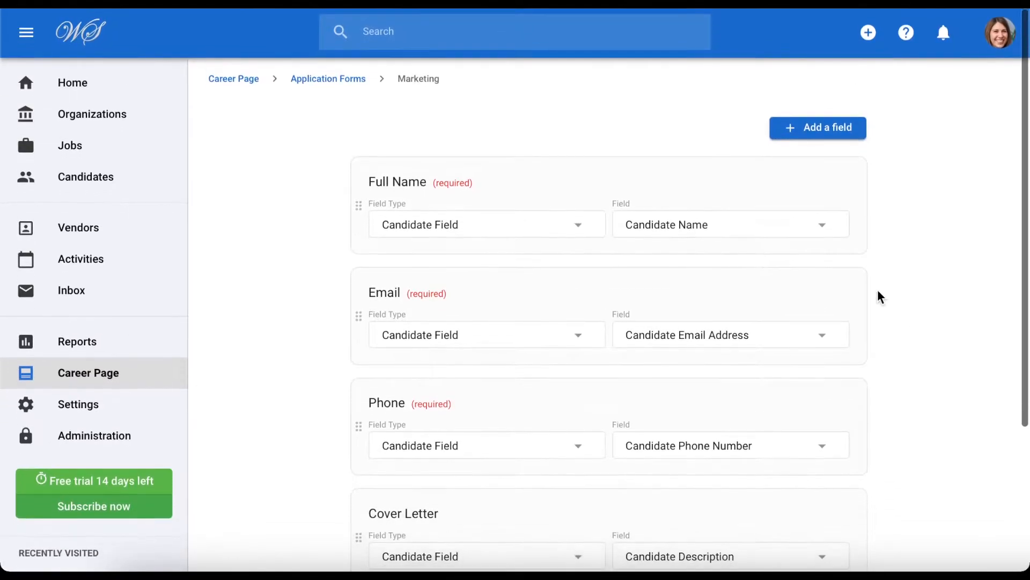
- Add a Candidate Field linked to Birthdate labelled 'Date of Birth' and save it
click(818, 127)
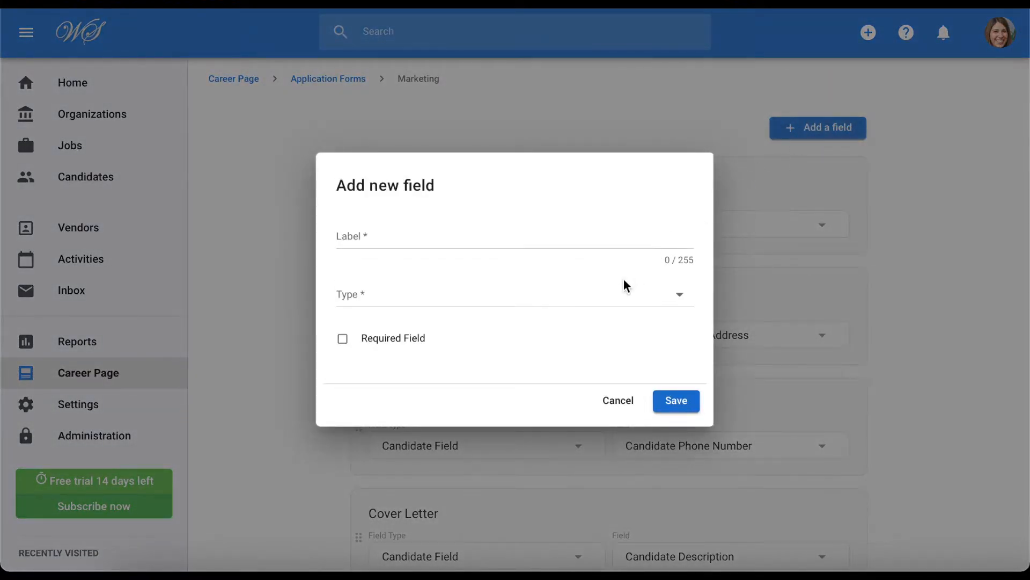
click(514, 294)
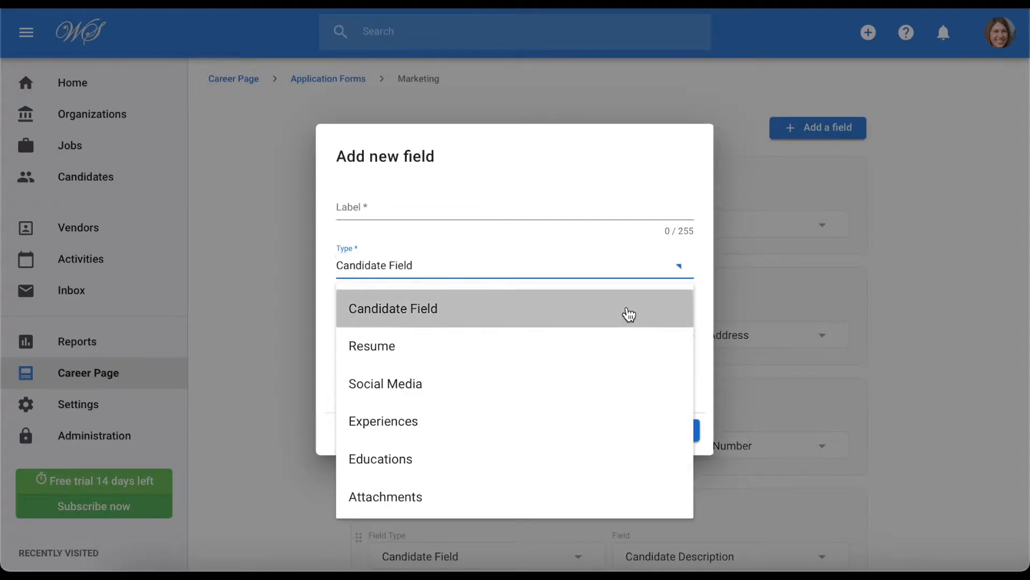
click(393, 308)
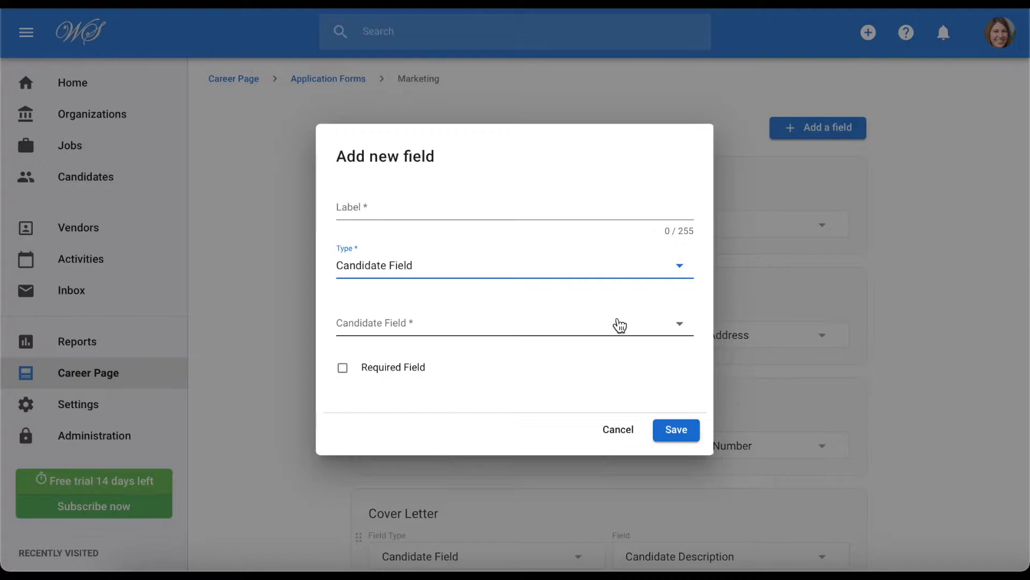
click(514, 323)
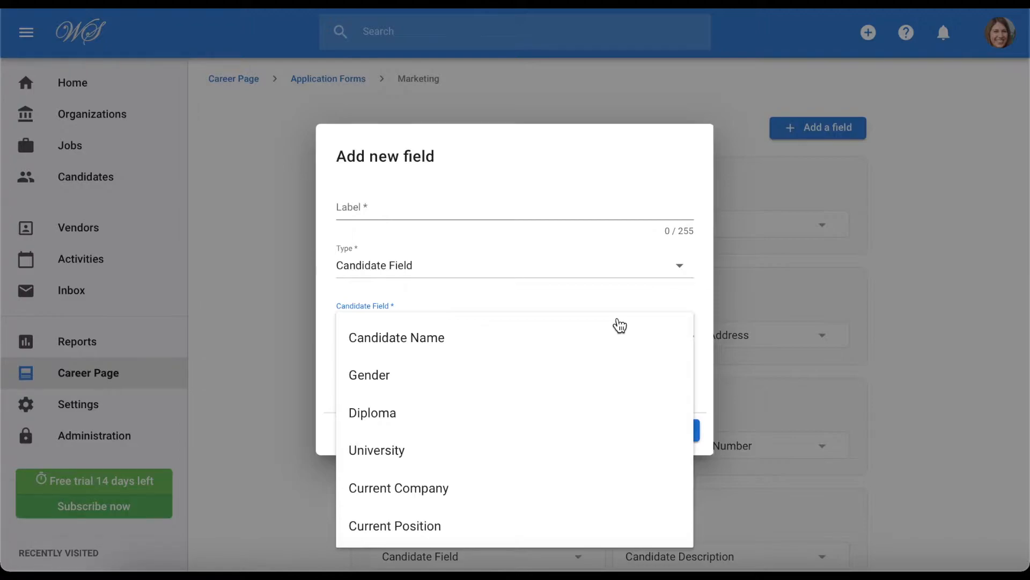
scroll(down, 3)
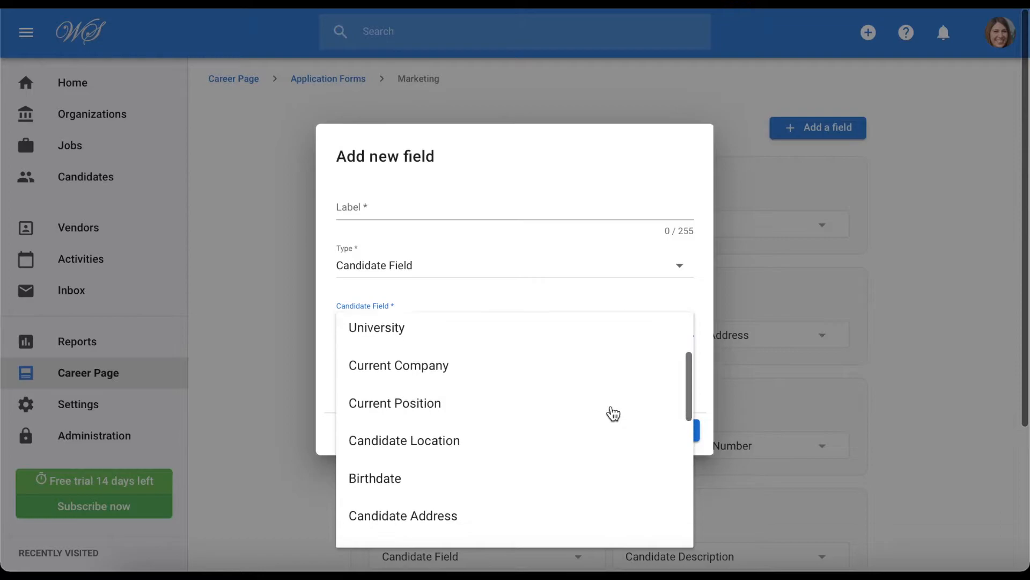
click(374, 478)
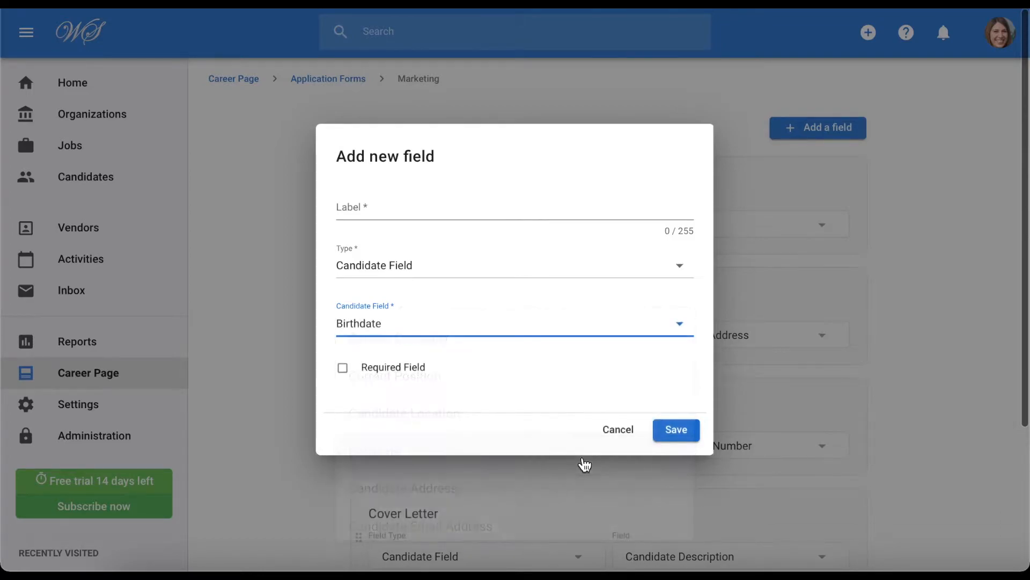
text(Date of)
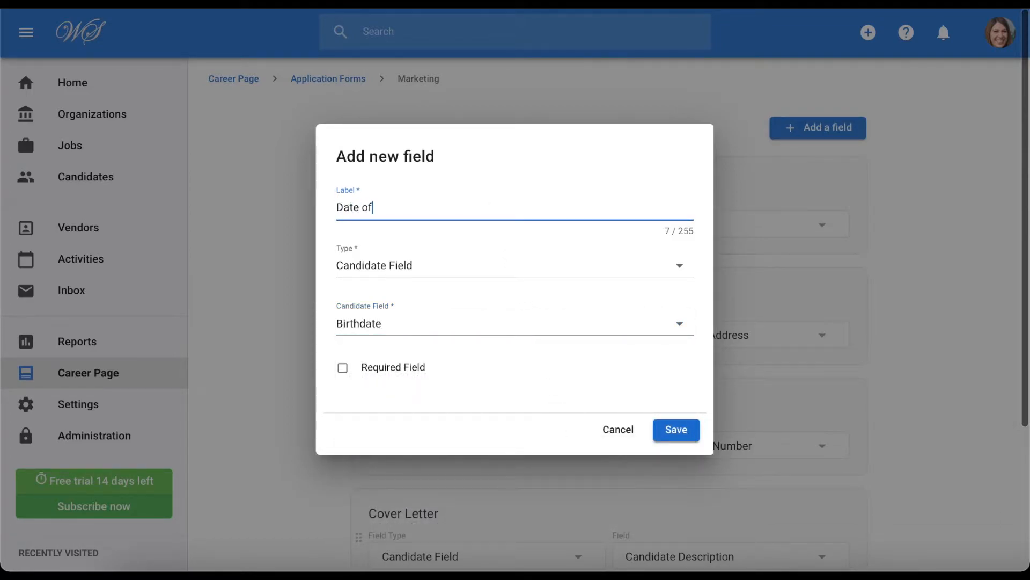
text(Birth)
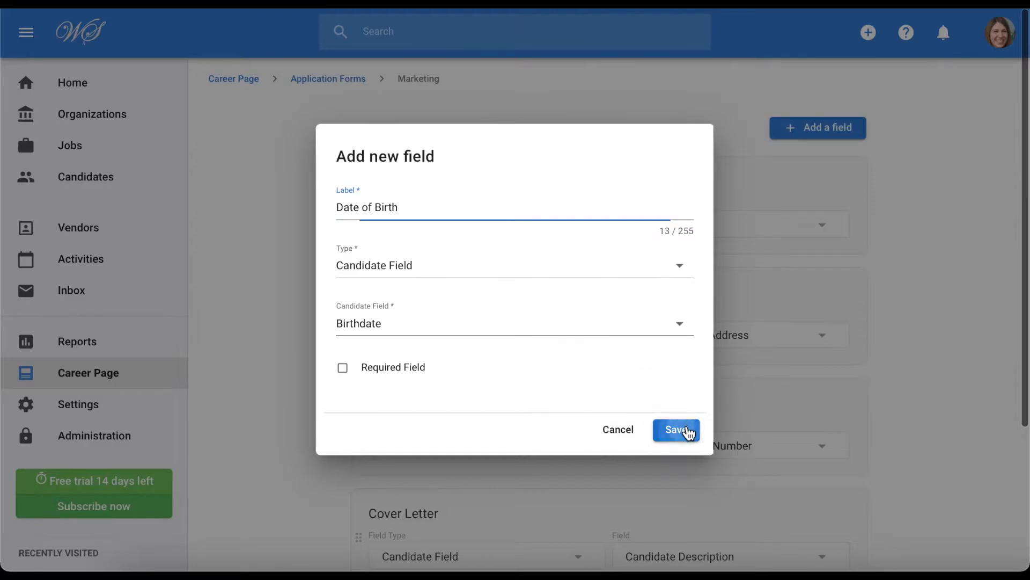
click(676, 430)
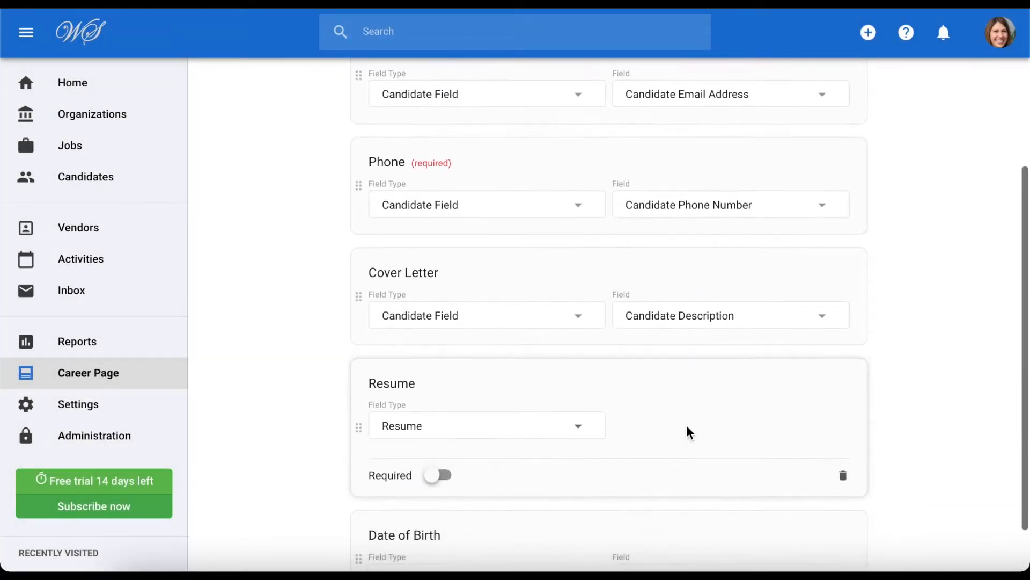
scroll(down, 3)
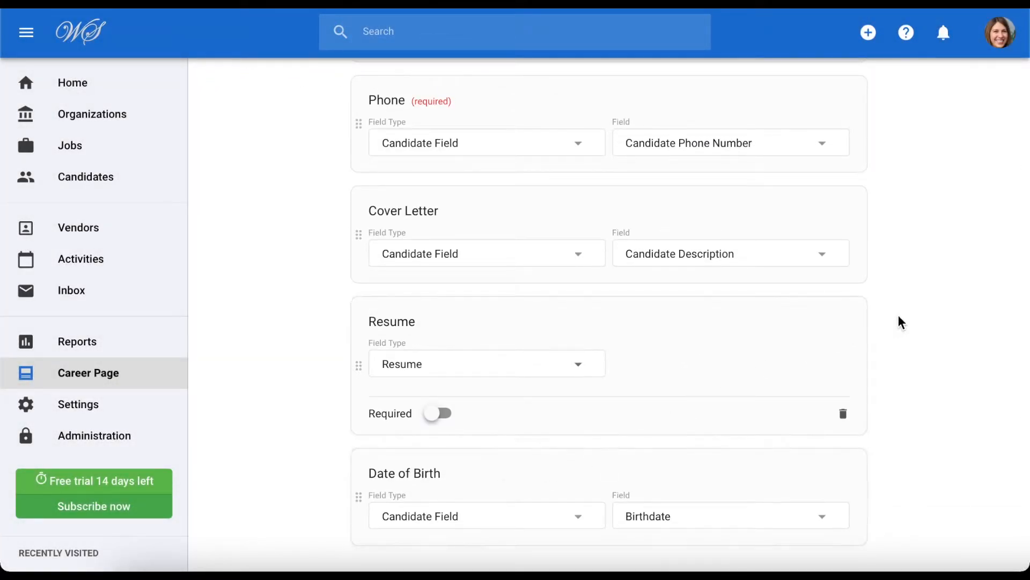
- Add an Other-type Boolean field labelled 'Do you hold a driver' and save it to the form
click(817, 128)
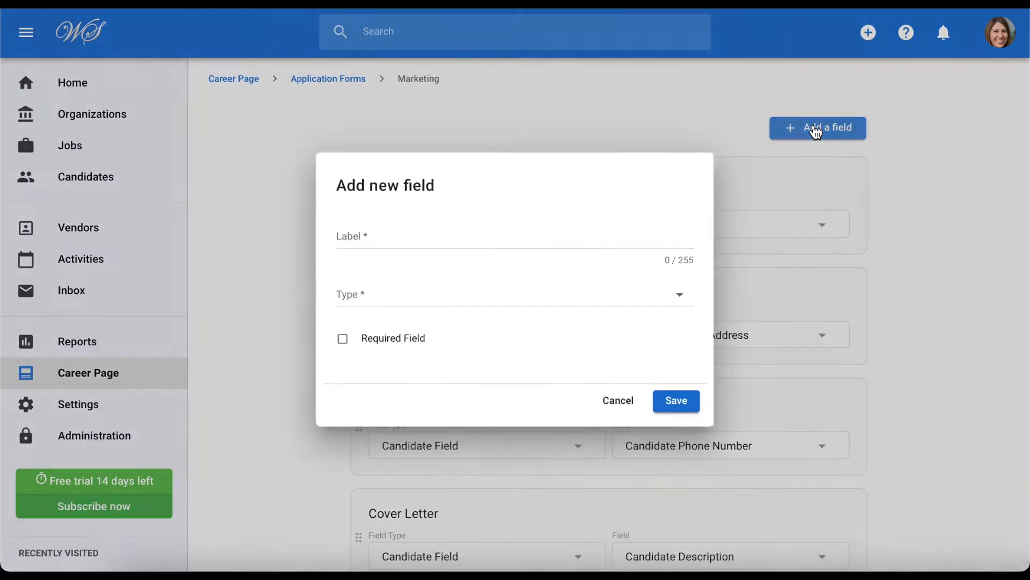
click(514, 294)
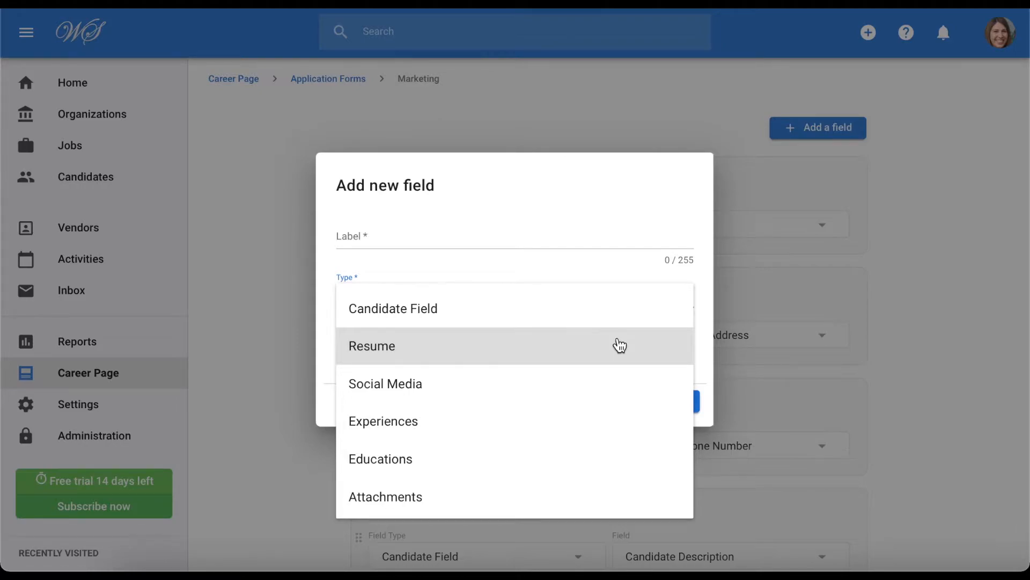
mouse_move(624, 383)
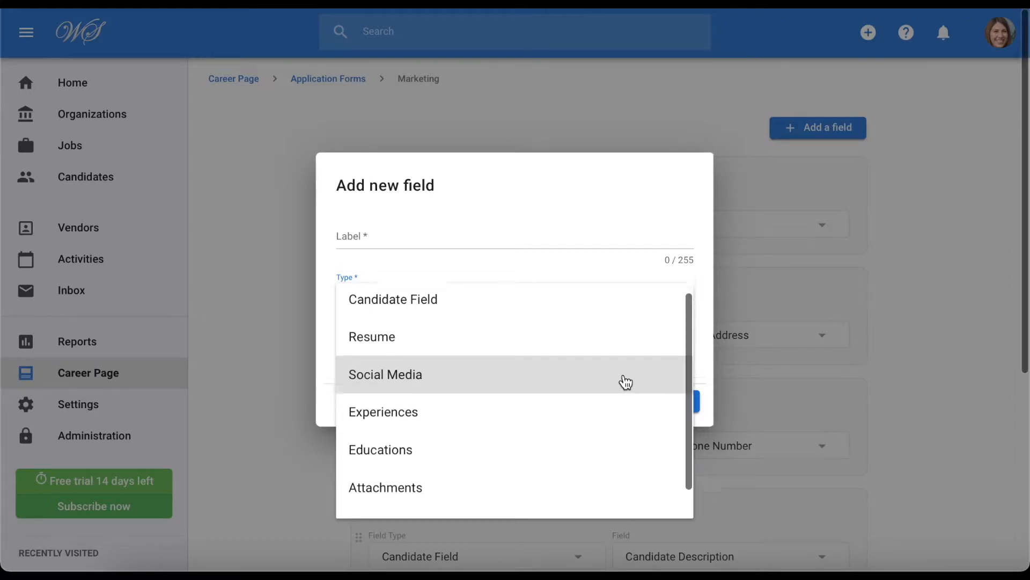
scroll(down, 3)
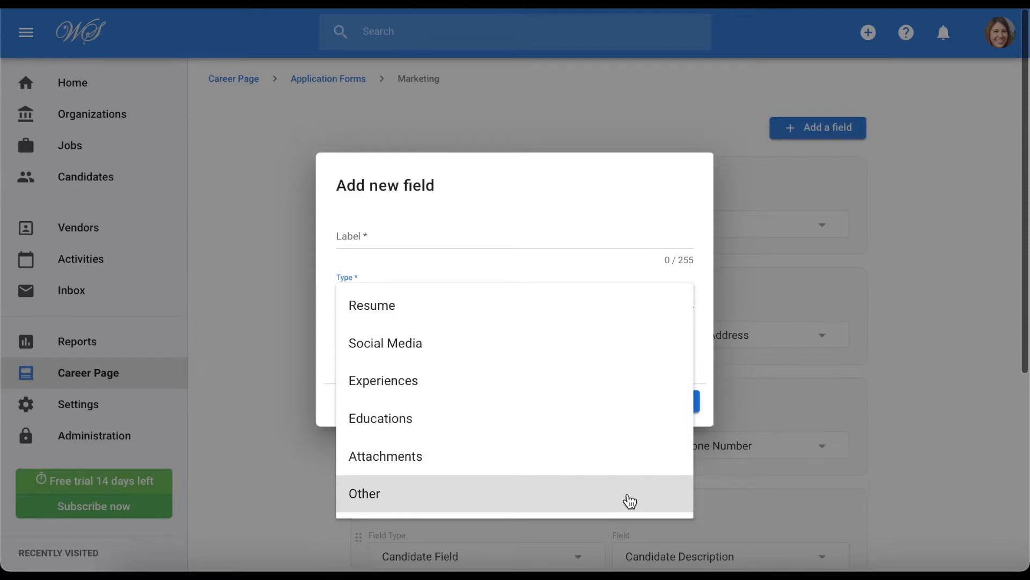
click(364, 493)
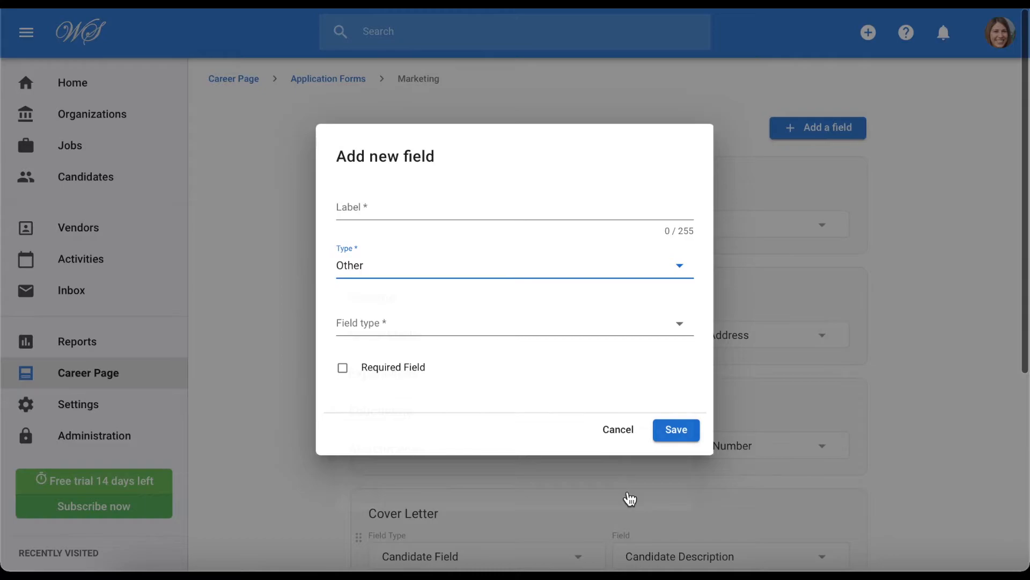
mouse_move(613, 452)
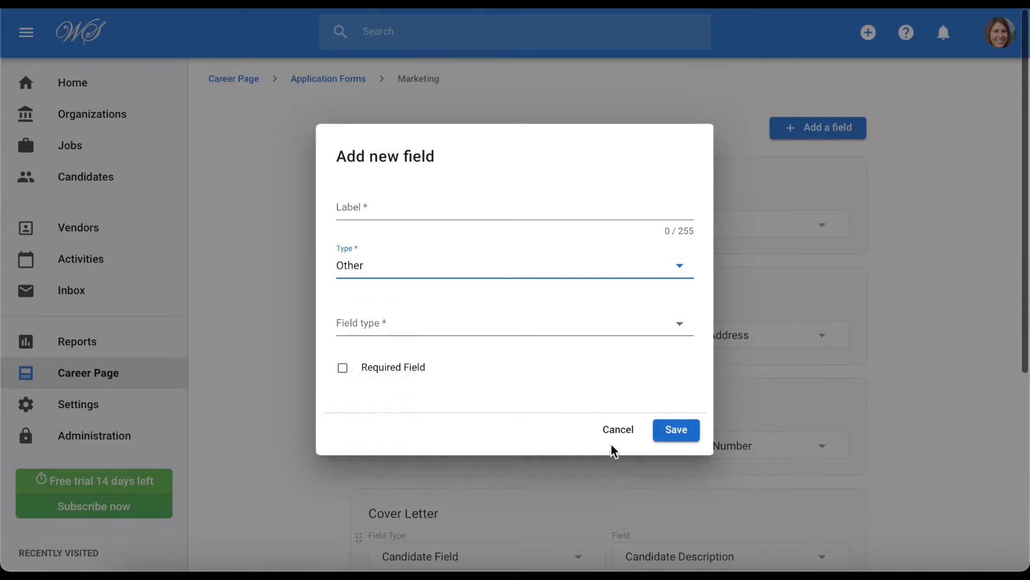
click(514, 323)
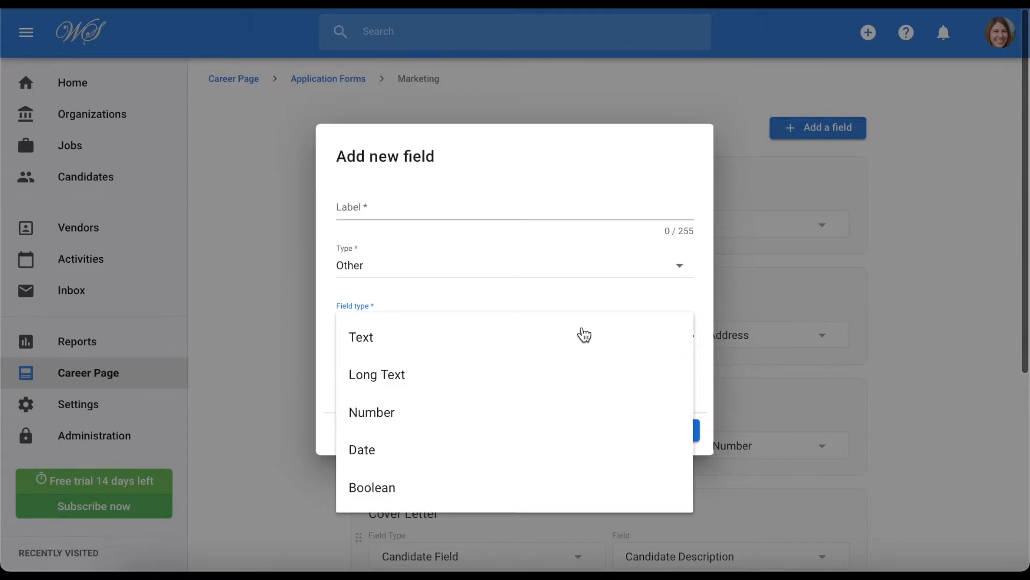
mouse_move(596, 341)
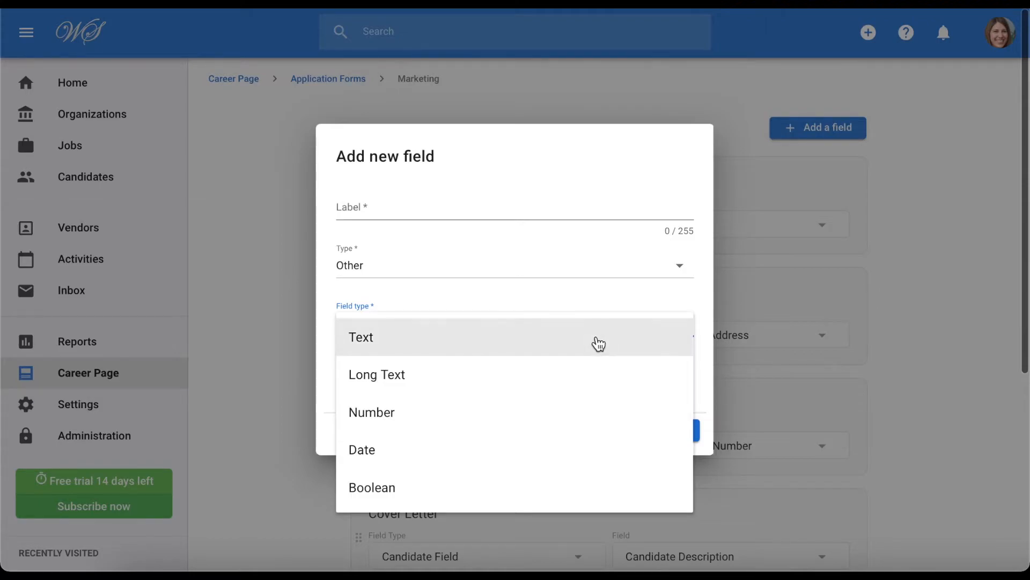
mouse_move(607, 347)
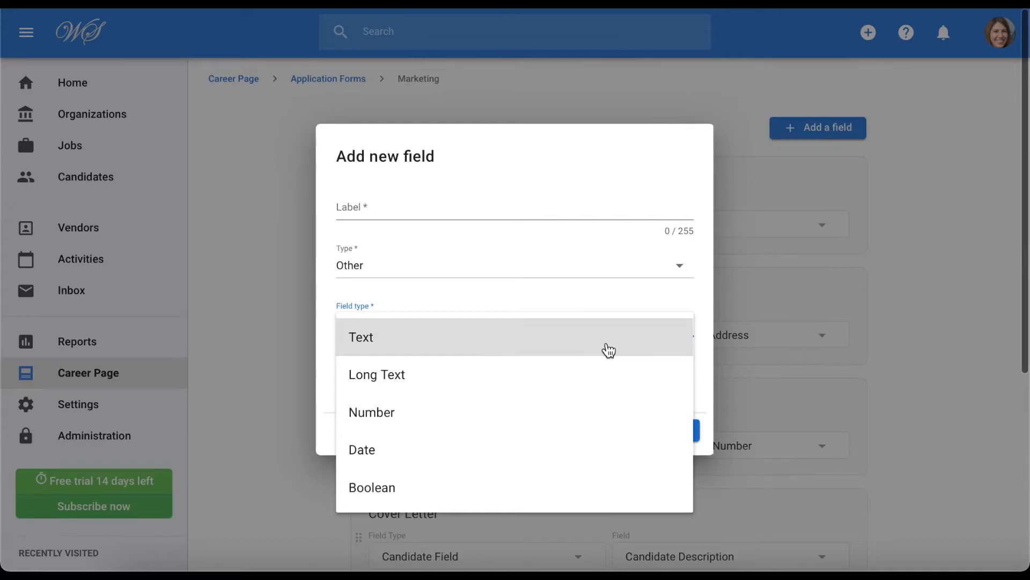
mouse_move(608, 355)
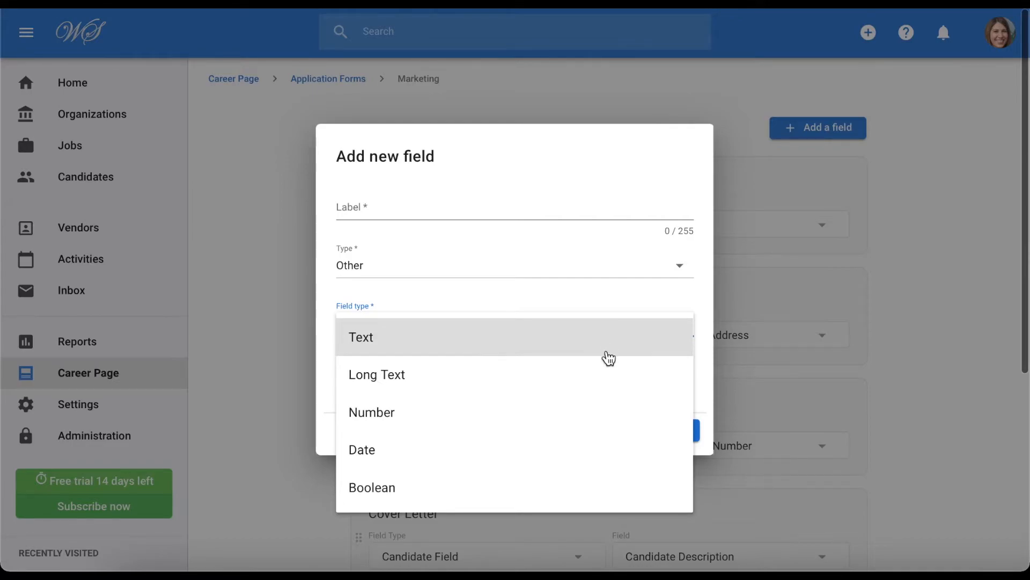
mouse_move(609, 375)
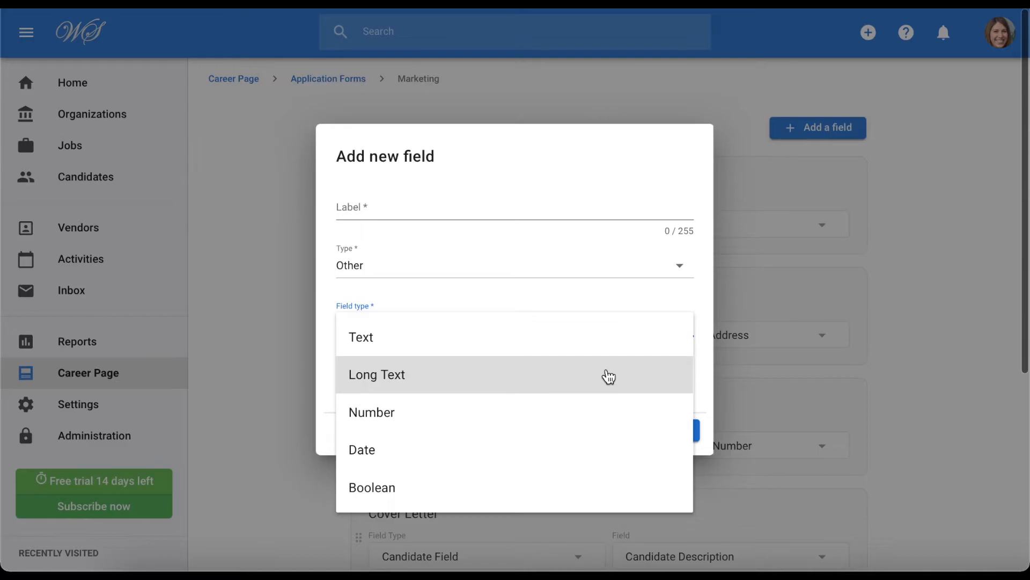
mouse_move(594, 497)
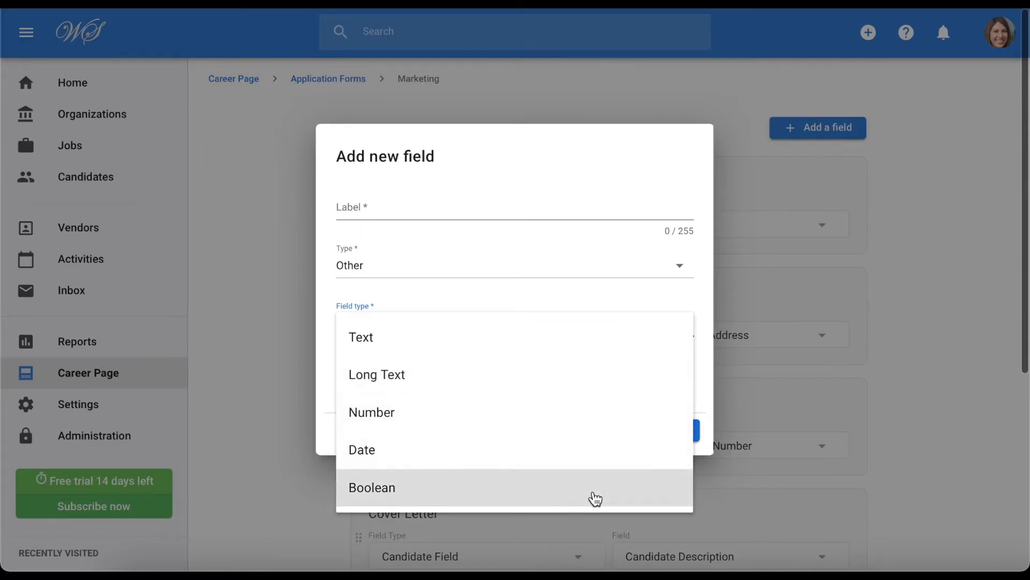
click(372, 487)
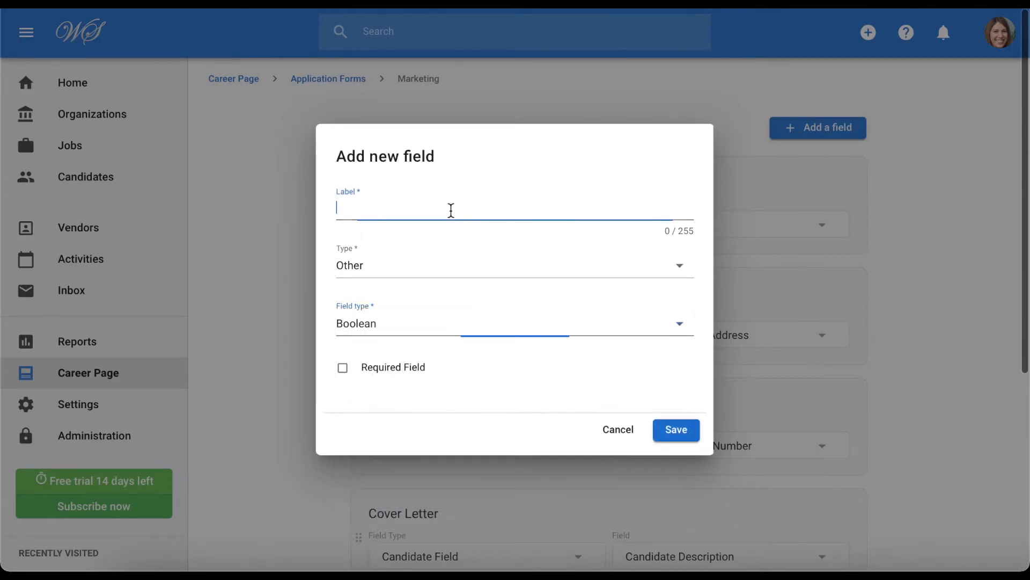
text(Do you hold a driver)
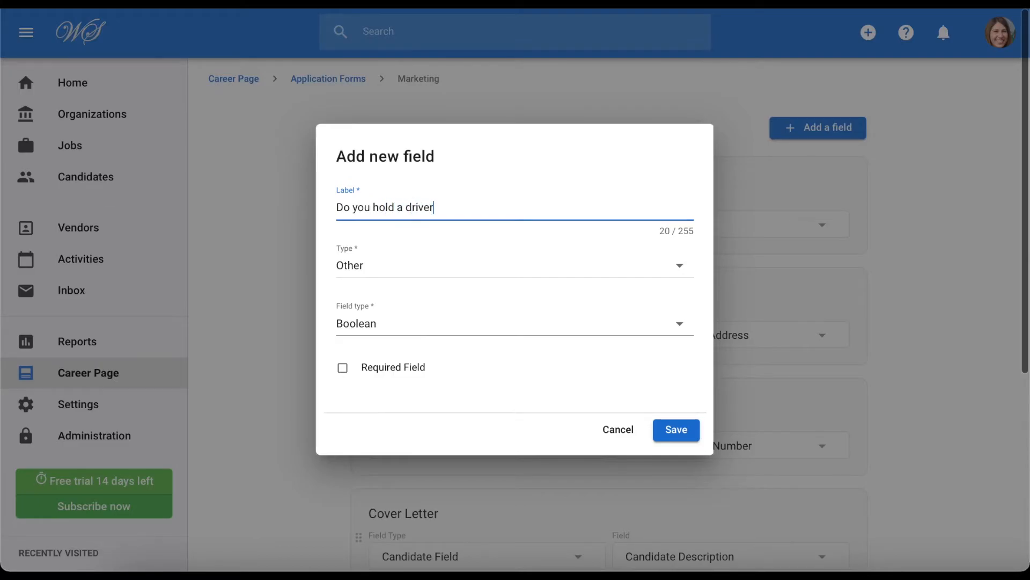
click(676, 429)
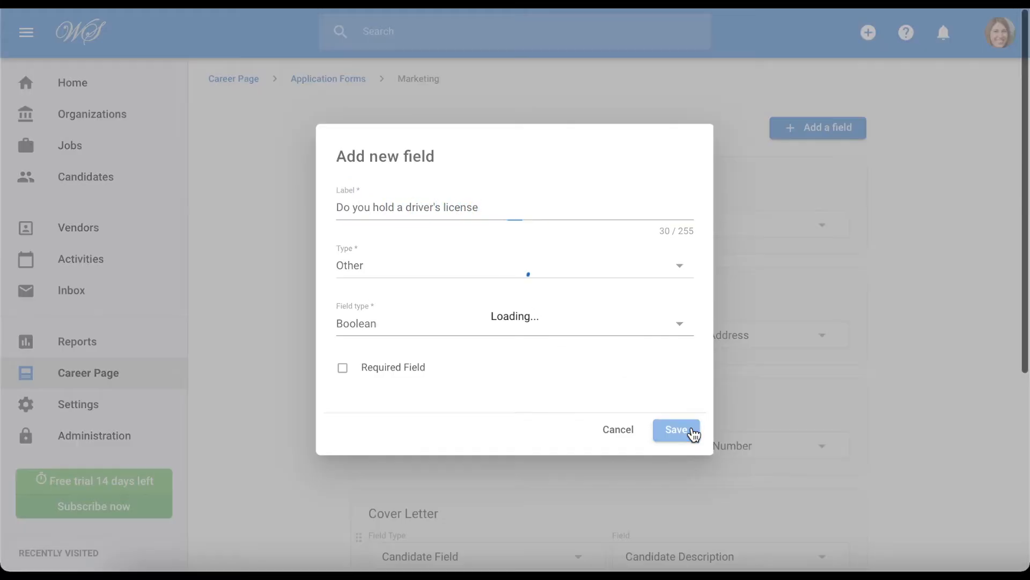
click(675, 430)
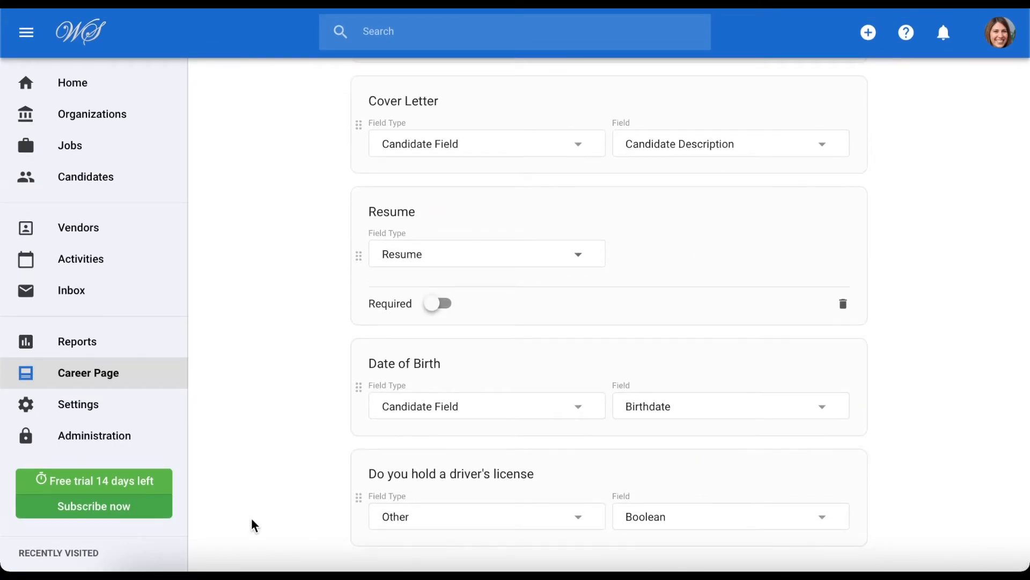
- Open the Performance Marketing Executive job from Jobs
click(43, 459)
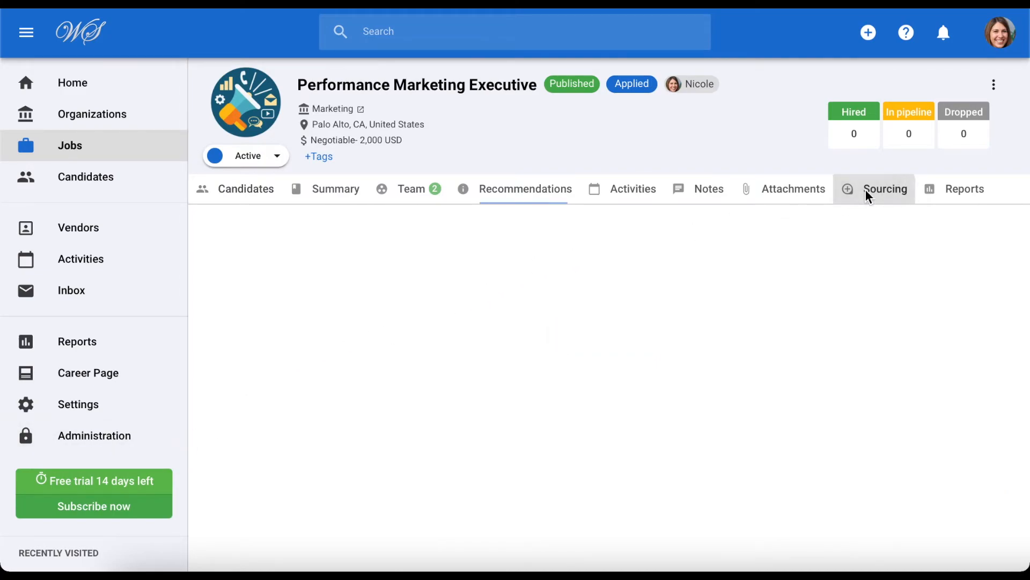
- In the job's Sourcing > Career Page settings, switch the application form to Marketing and save
click(886, 188)
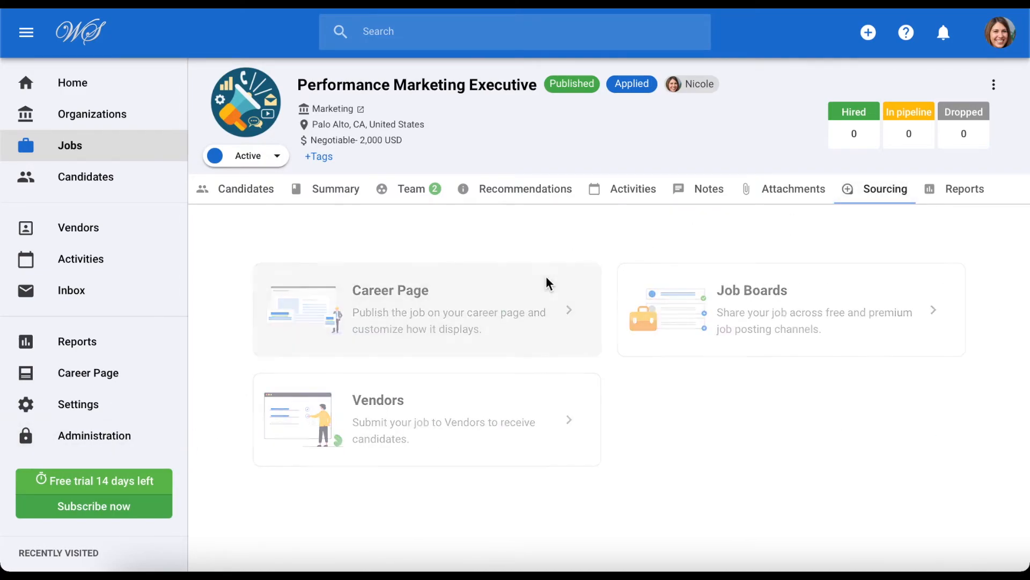
click(427, 309)
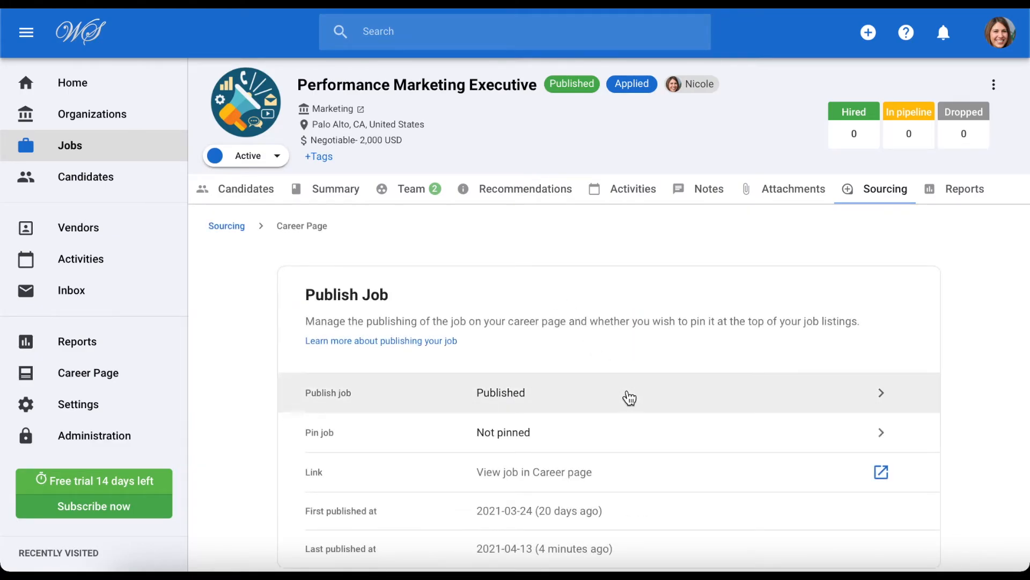
scroll(down, 3)
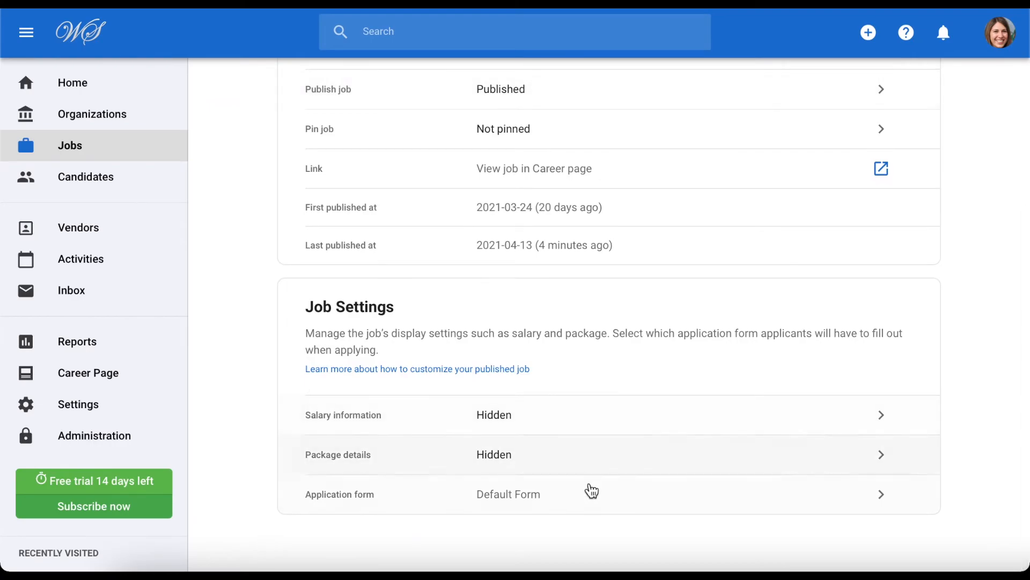
click(592, 494)
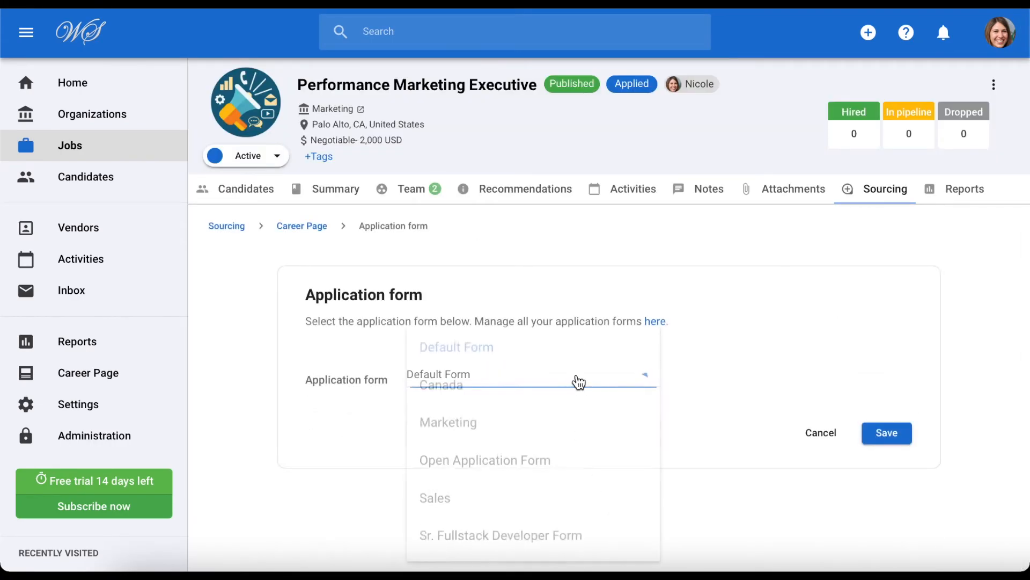
click(447, 421)
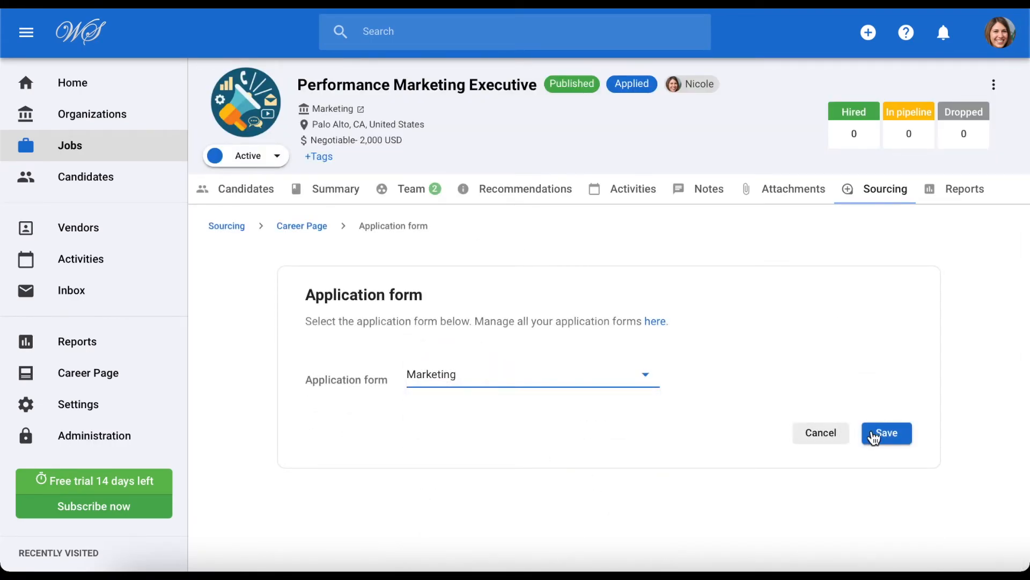
click(886, 432)
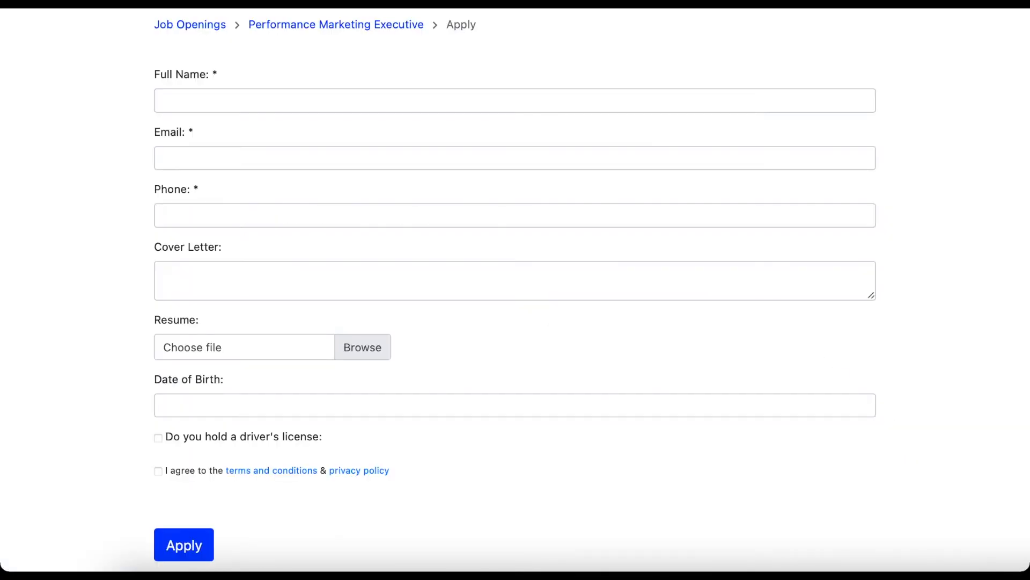
- Fill the apply page as John with phone 12345678 and submit the test application
text(John Smith)
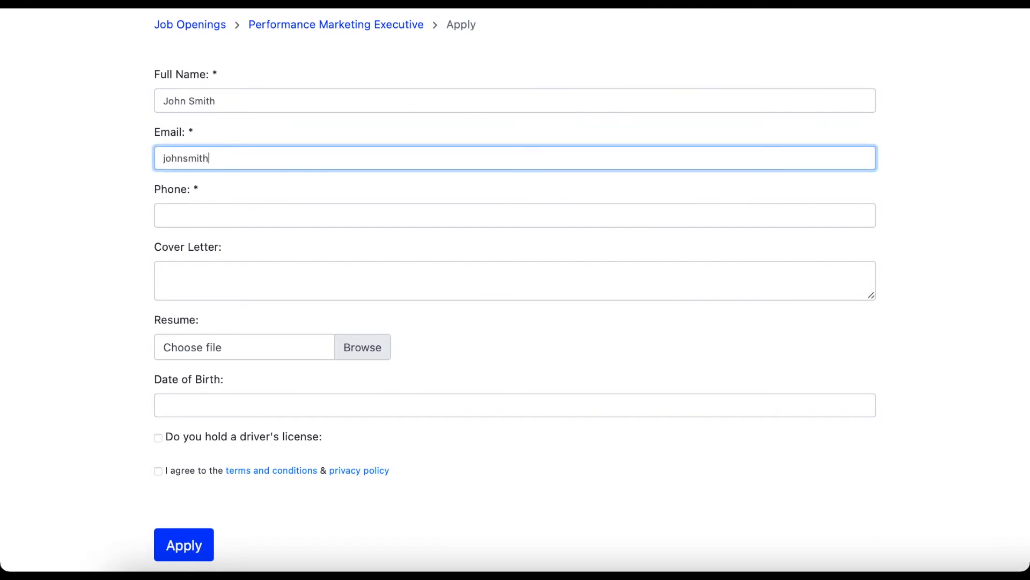
text(123456789)
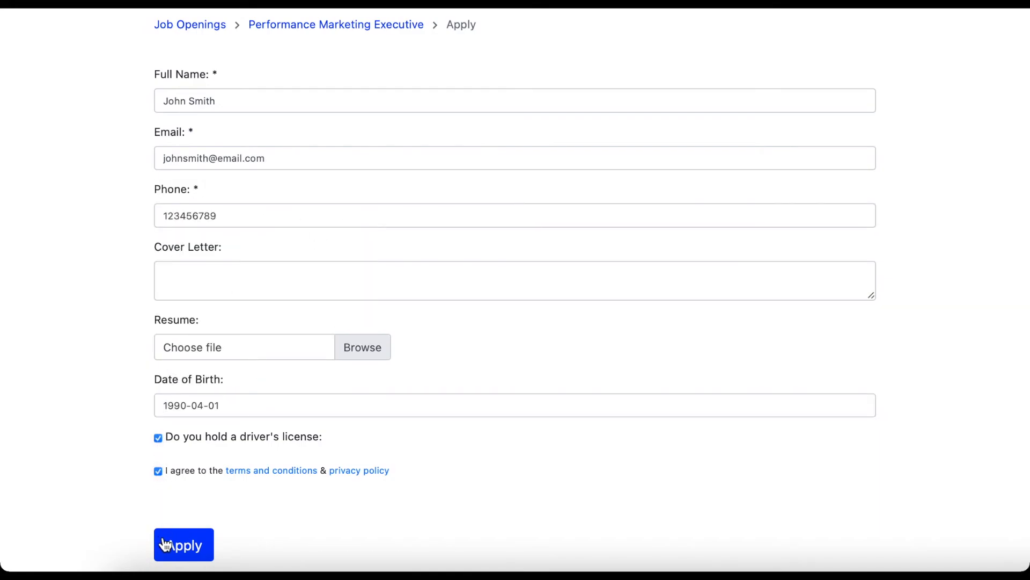
click(184, 544)
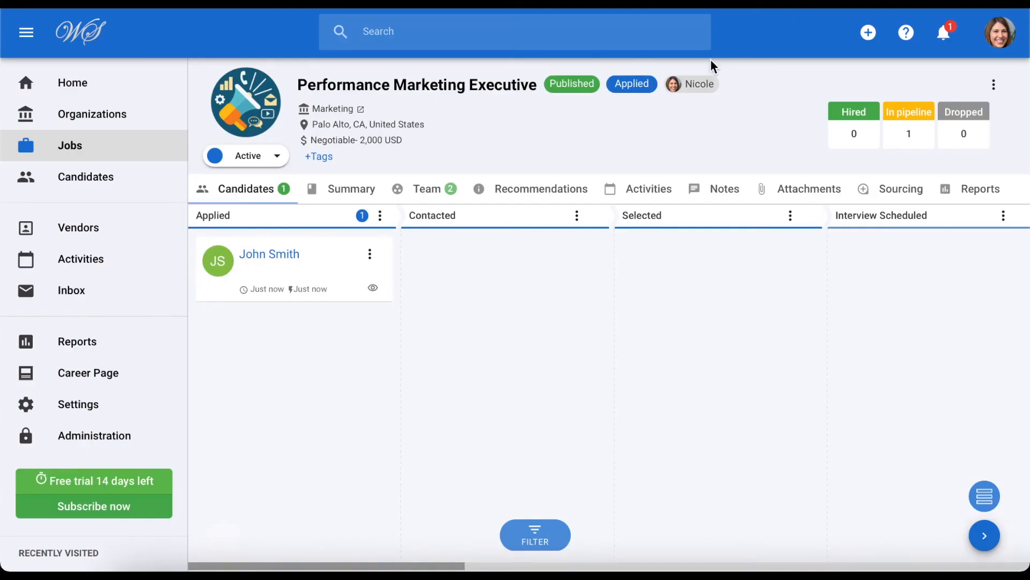
mouse_move(546, 136)
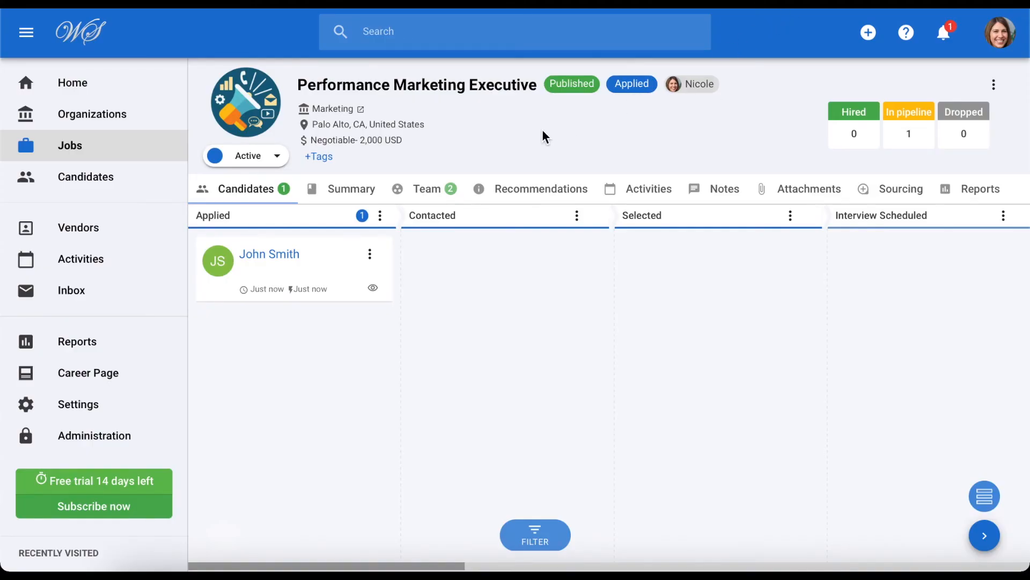
mouse_move(313, 271)
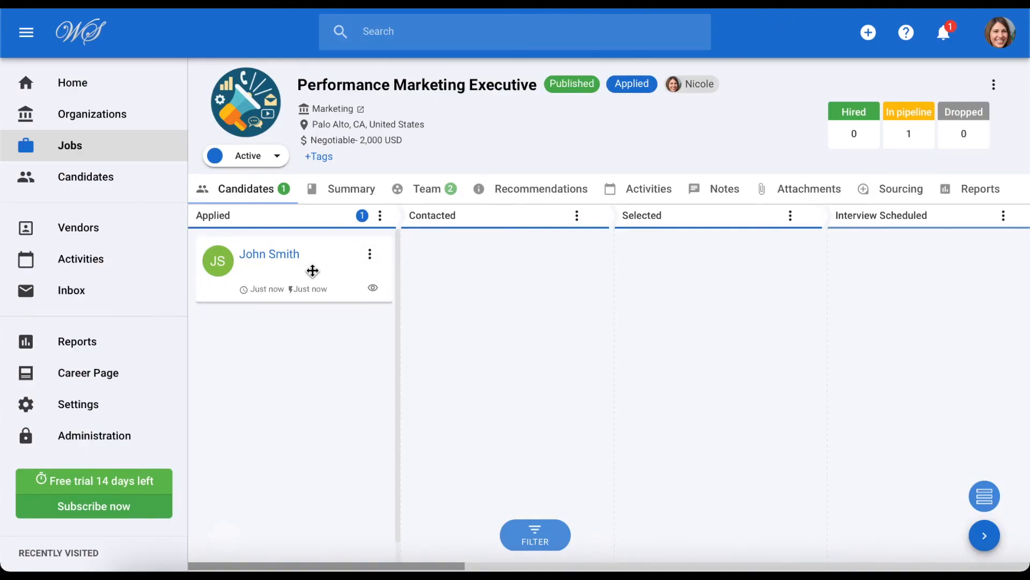
click(370, 254)
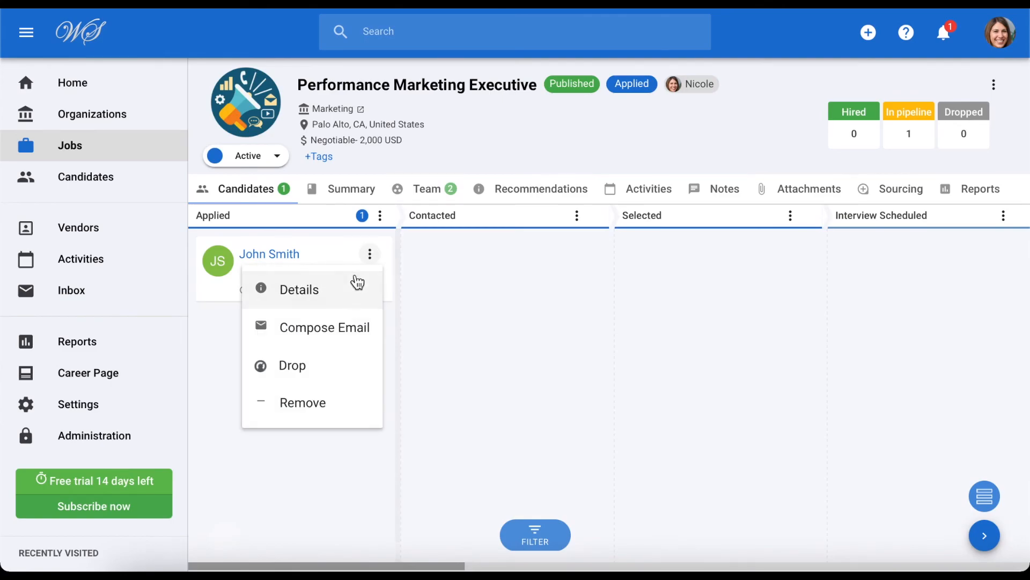
click(299, 288)
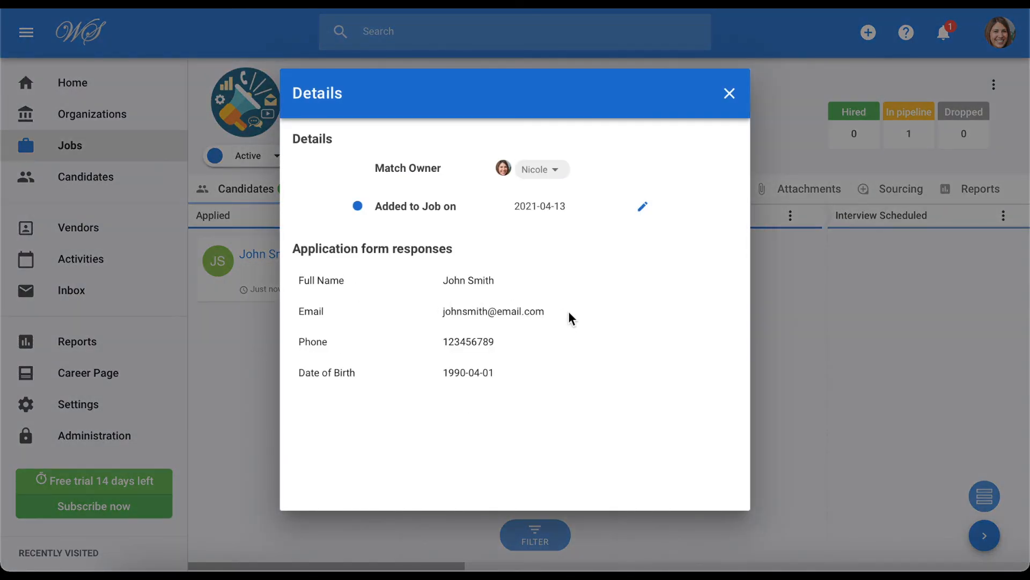
mouse_move(580, 326)
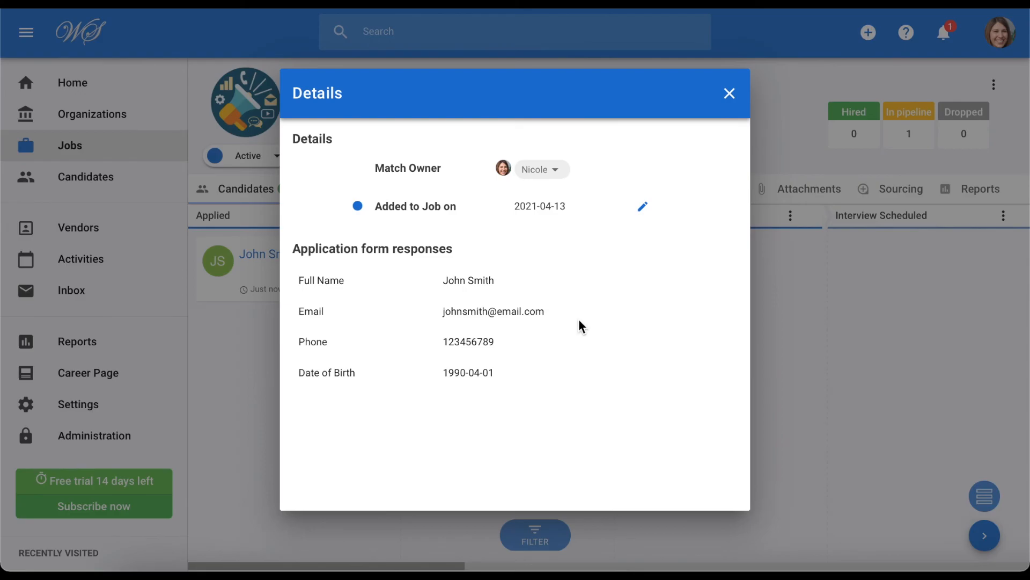
click(729, 93)
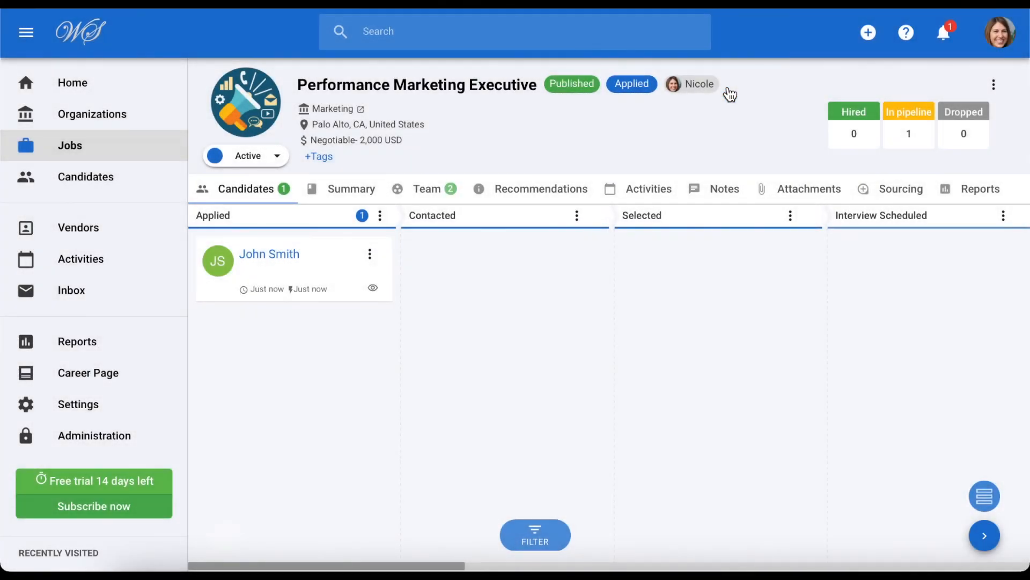
mouse_move(548, 140)
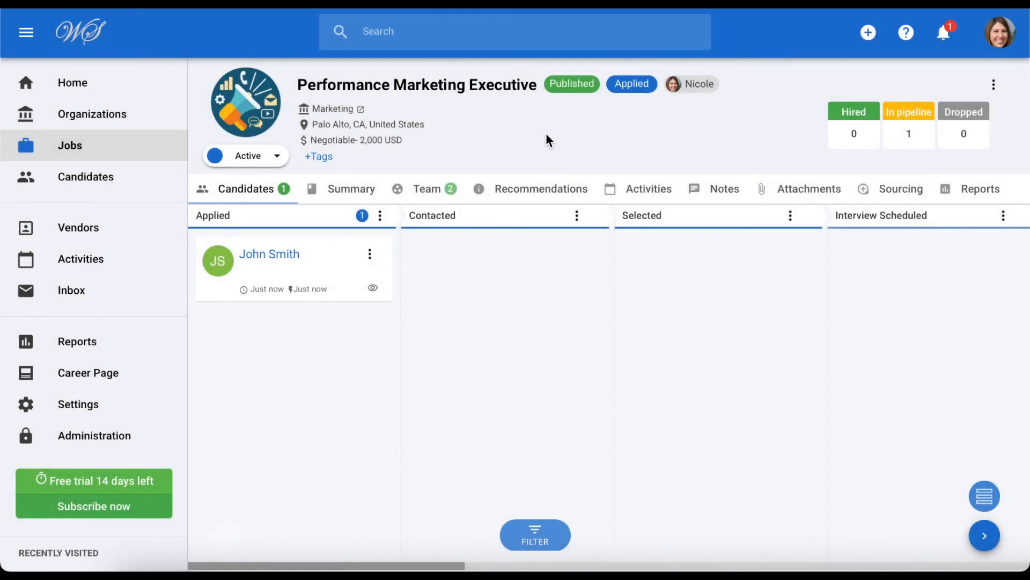